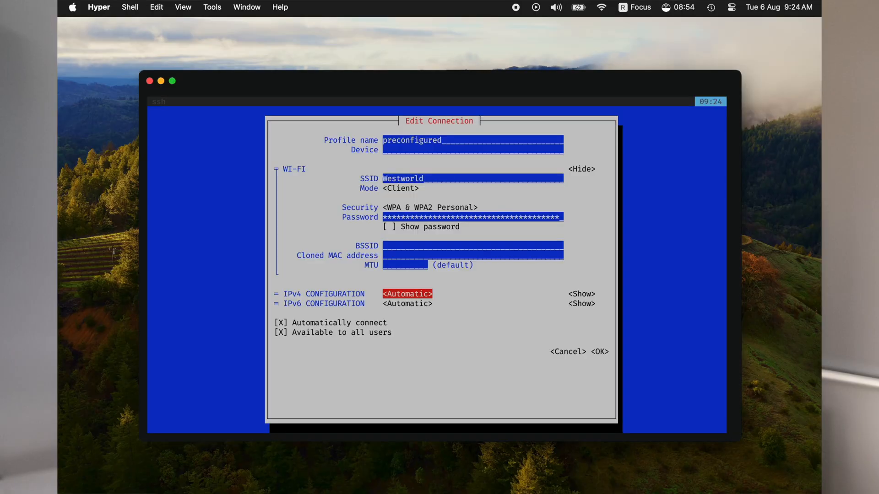
# Choose Raspberry Pi 5 as the target device in Raspberry Pi Imager.
pyautogui.click(407, 294)
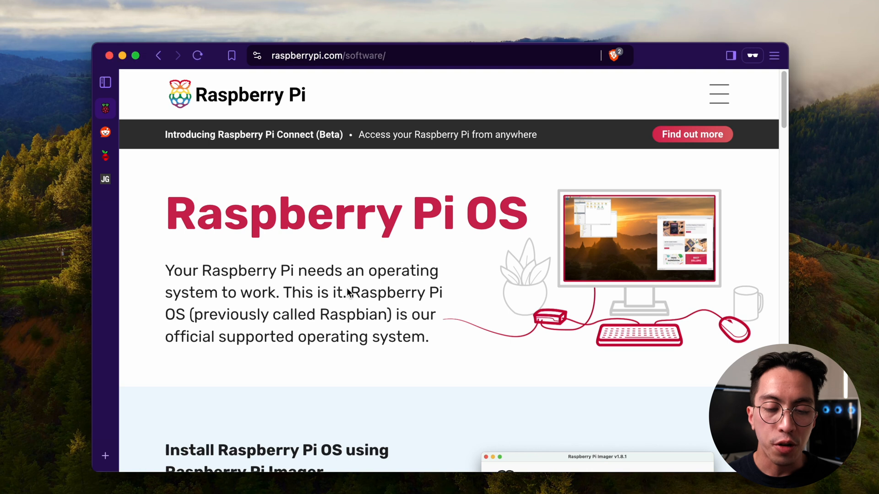
pyautogui.scroll(-3)
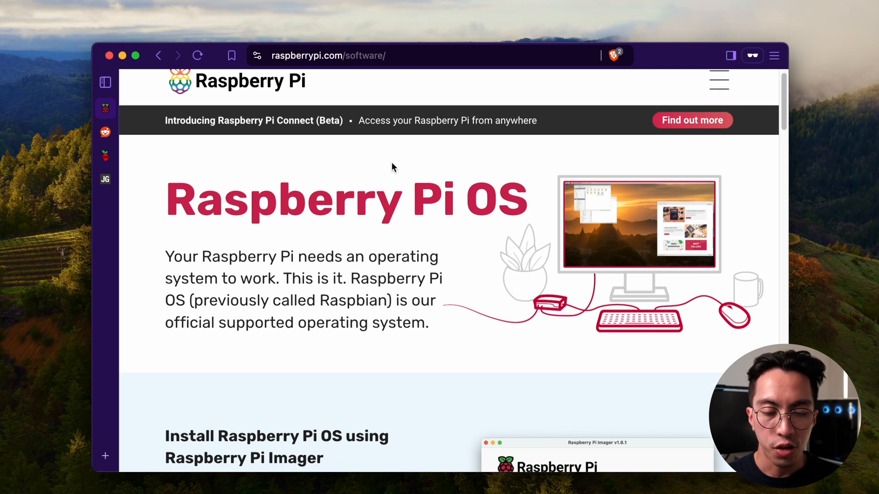
pyautogui.scroll(-3)
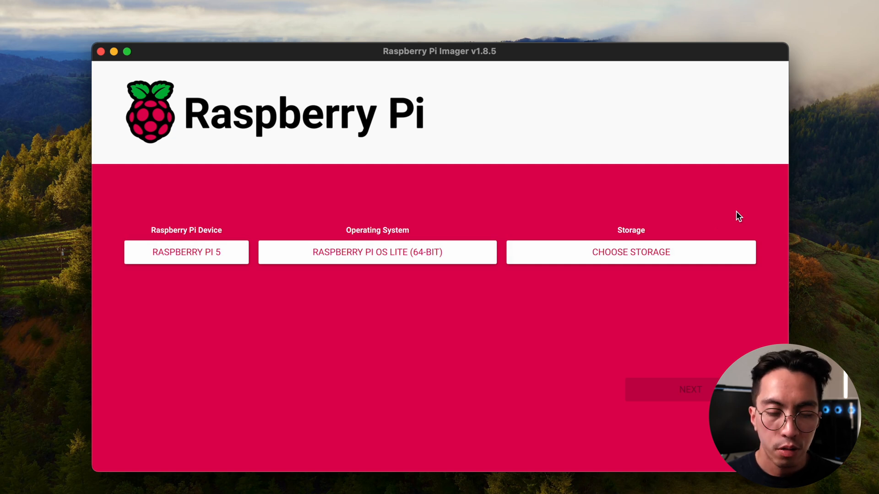
pyautogui.moveTo(351, 203)
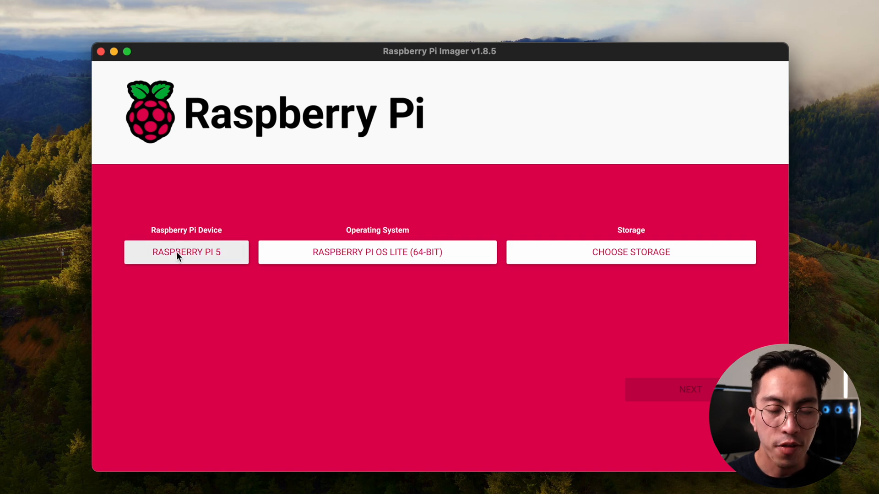
pyautogui.click(186, 251)
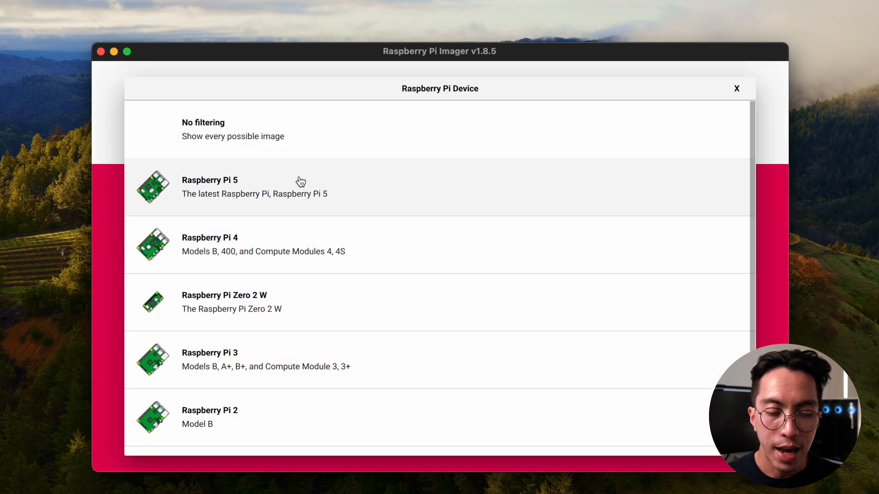
pyautogui.click(209, 187)
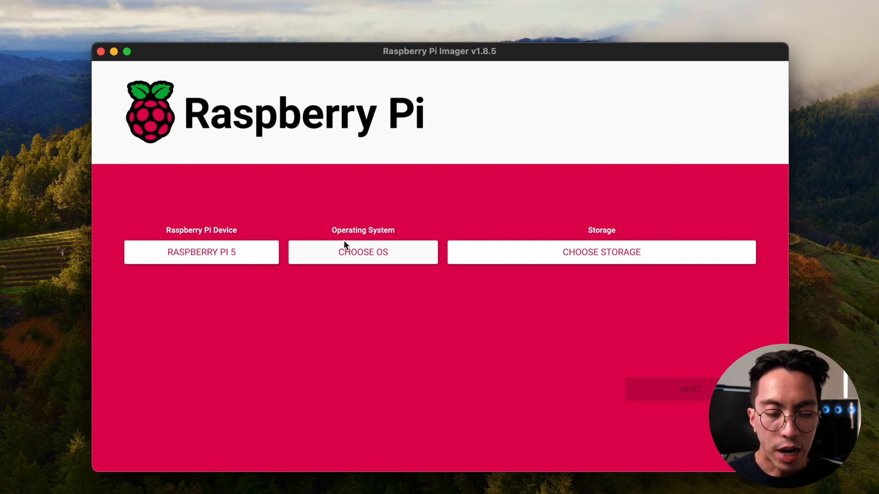
# Select Raspberry Pi OS Lite (64-bit) and the Generic MassStorageClass Media drive as storage.
pyautogui.click(362, 252)
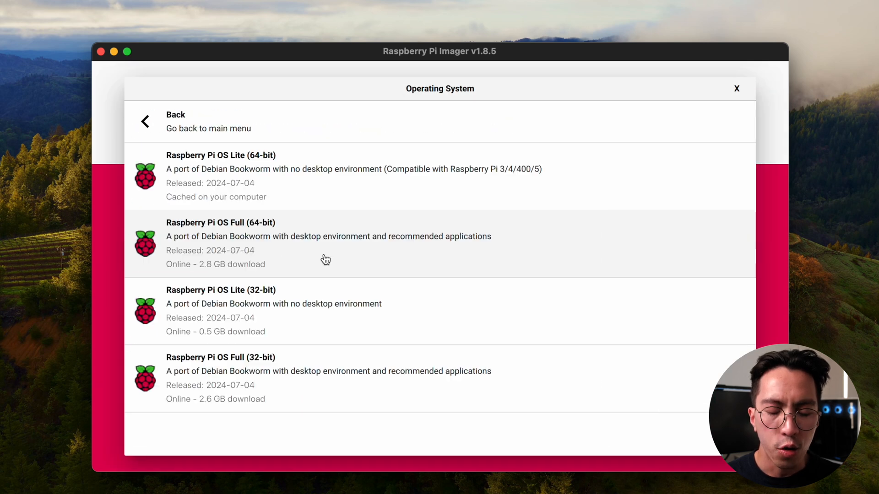
pyautogui.moveTo(331, 183)
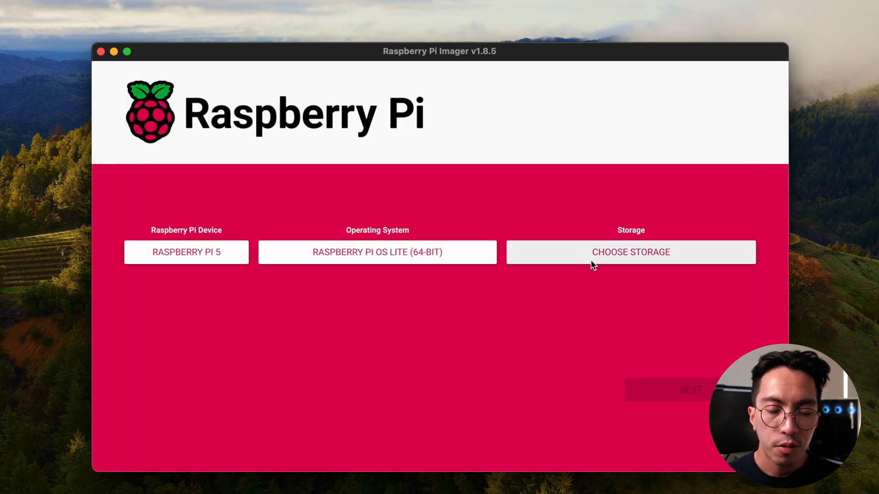
pyautogui.click(631, 252)
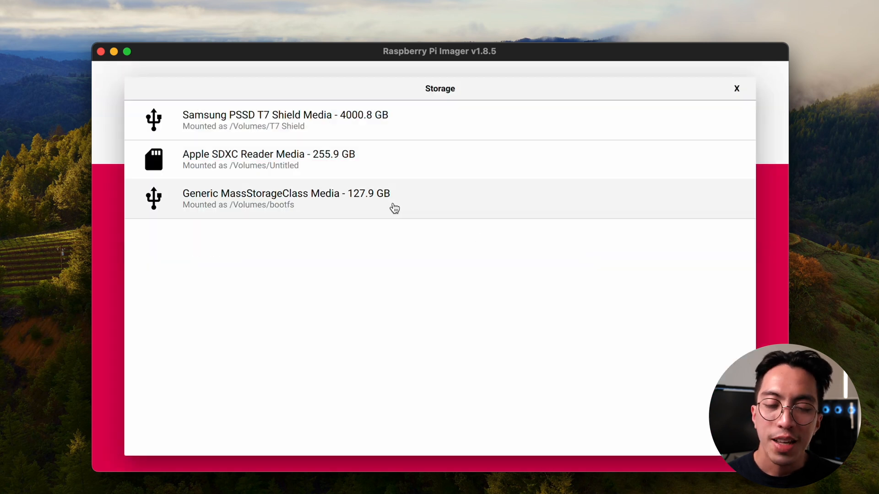
pyautogui.click(286, 198)
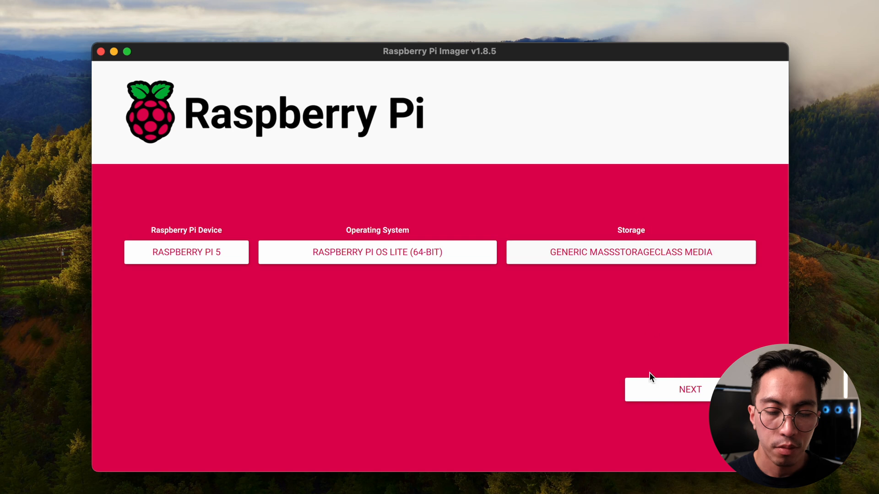
pyautogui.click(689, 389)
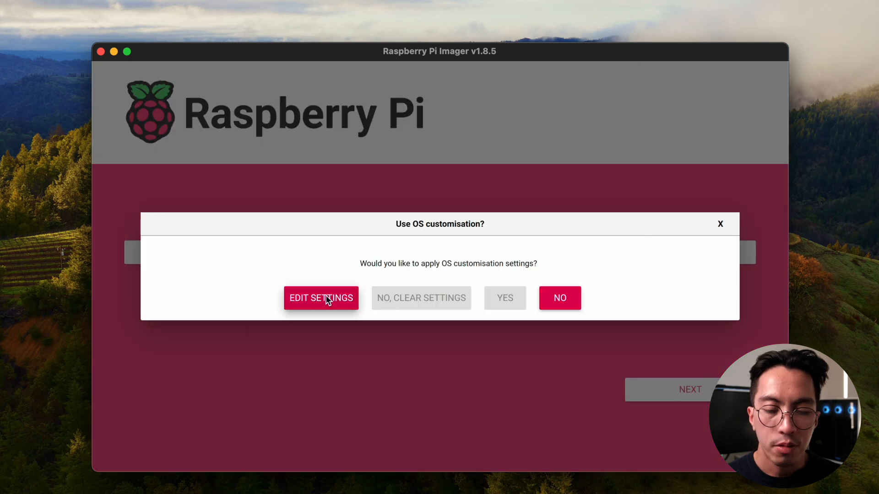
pyautogui.click(320, 297)
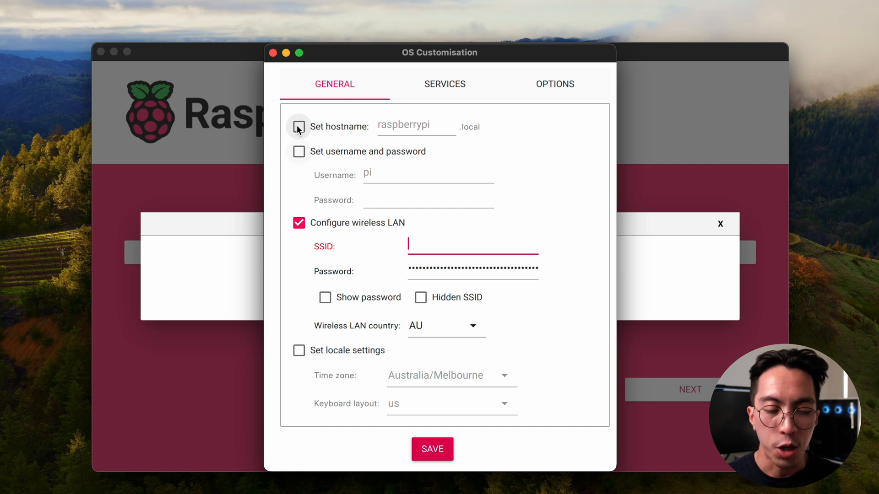
pyautogui.click(298, 126)
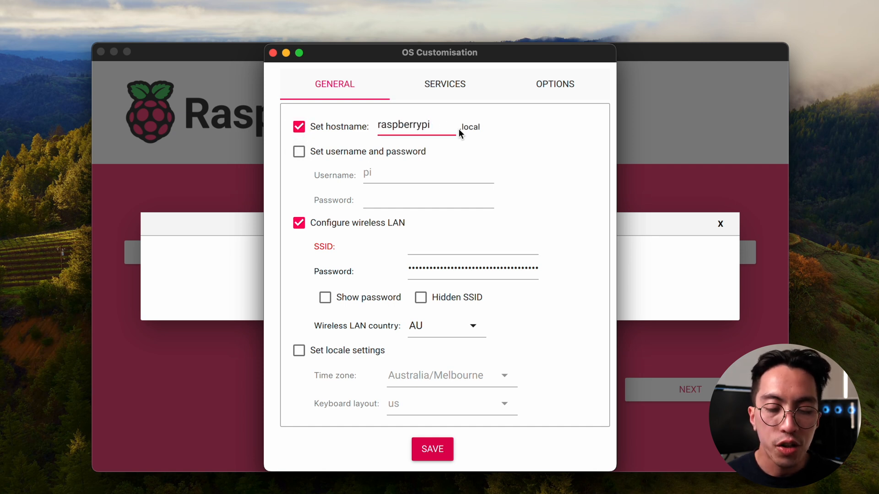
pyautogui.moveTo(298, 151)
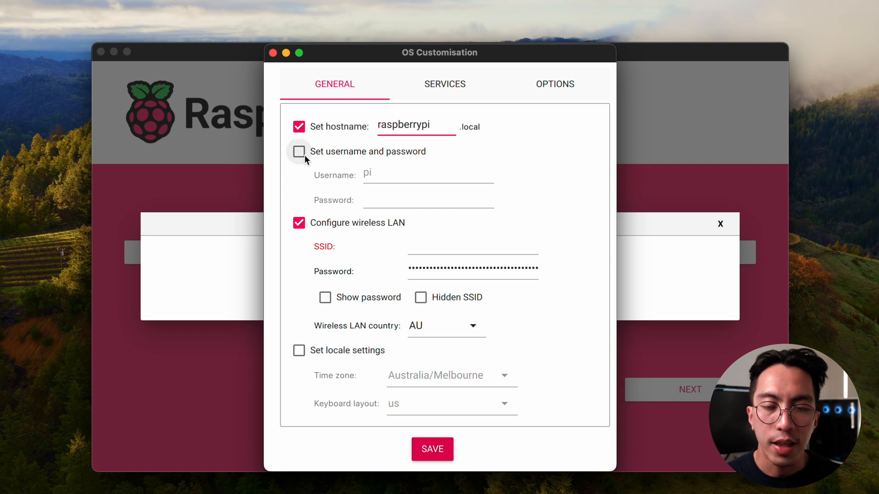
pyautogui.click(298, 151)
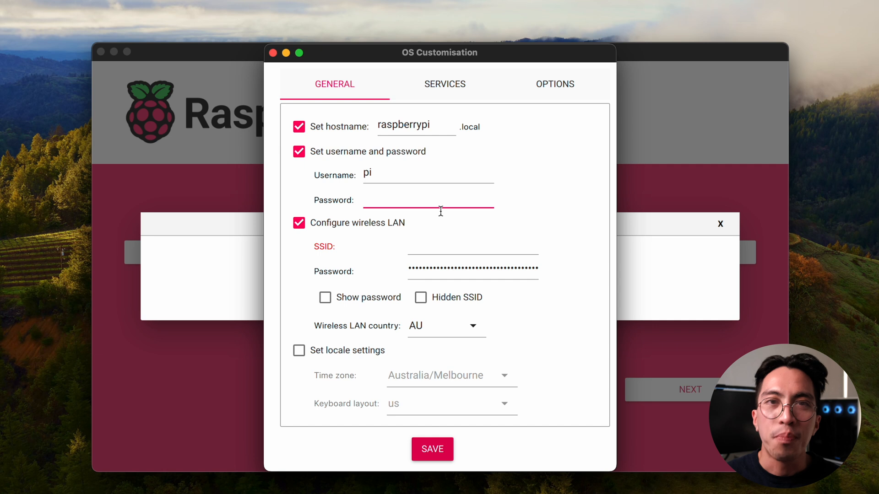
pyautogui.write('password')
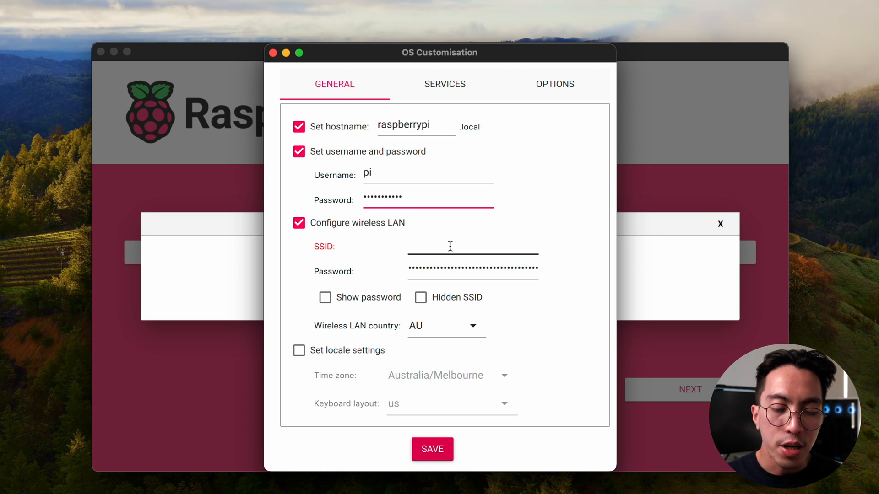
# Enter Westworld as the Wi-Fi SSID for the flashed OS.
pyautogui.click(472, 249)
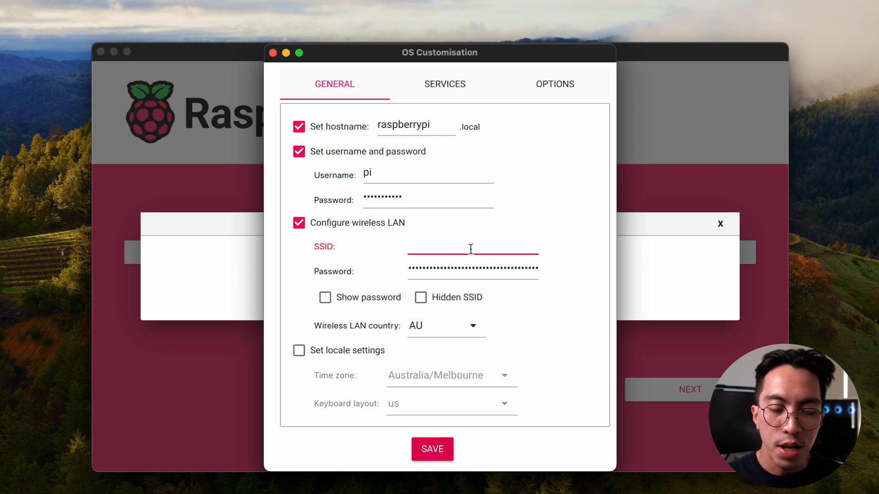
pyautogui.write('Westworl')
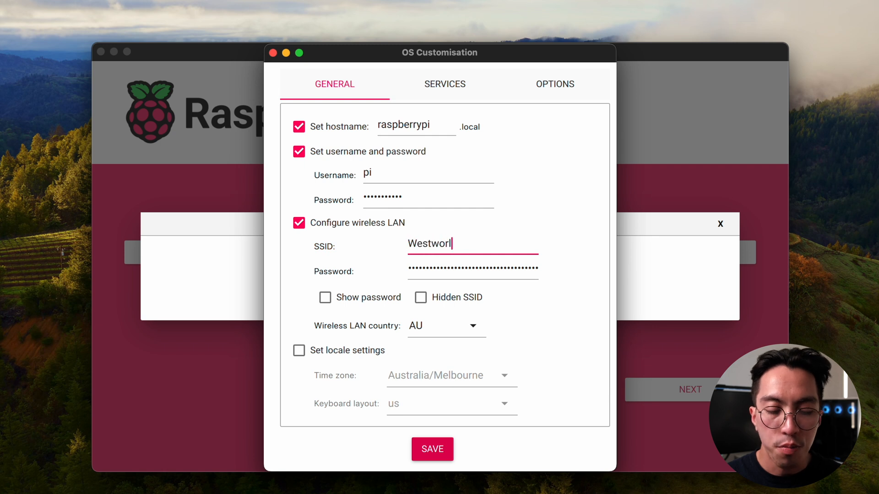
pyautogui.write('d')
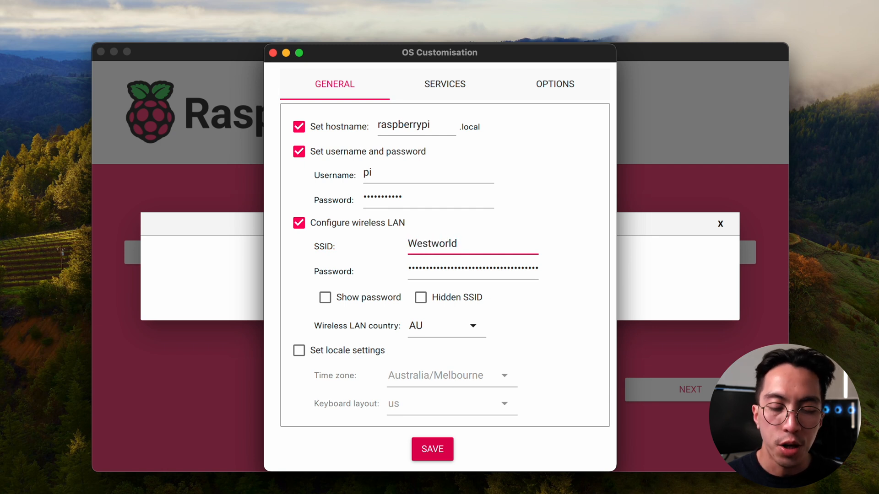
# Enable locale settings and password-based SSH in the customisation.
pyautogui.click(299, 351)
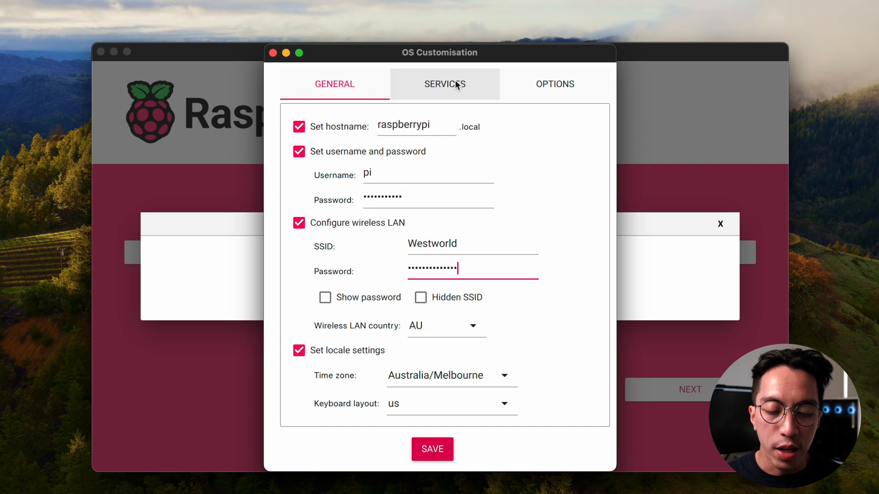
pyautogui.click(444, 84)
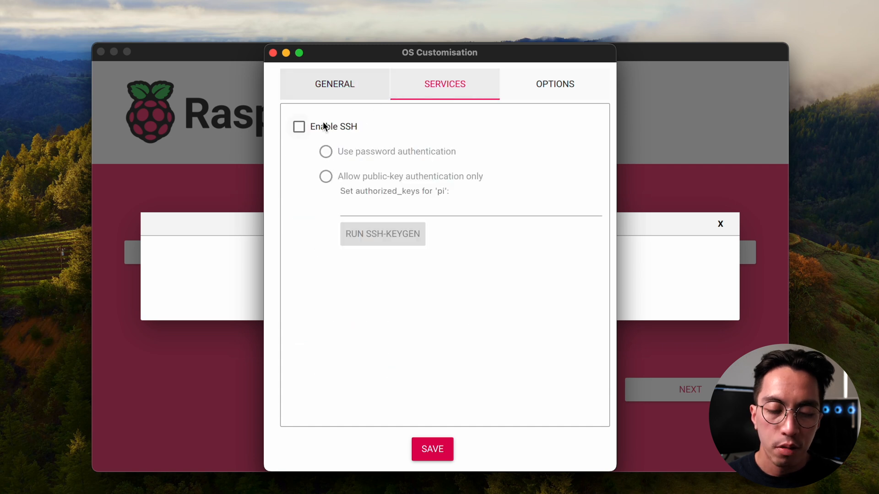
pyautogui.click(298, 126)
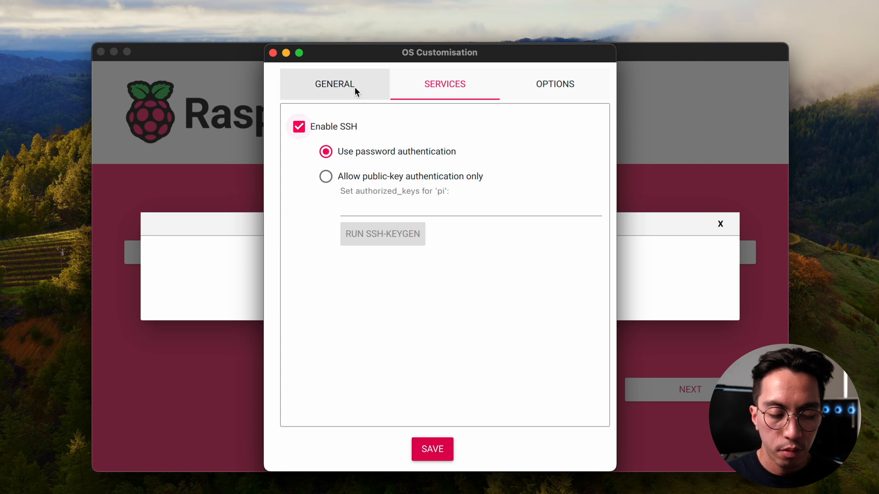
pyautogui.click(335, 84)
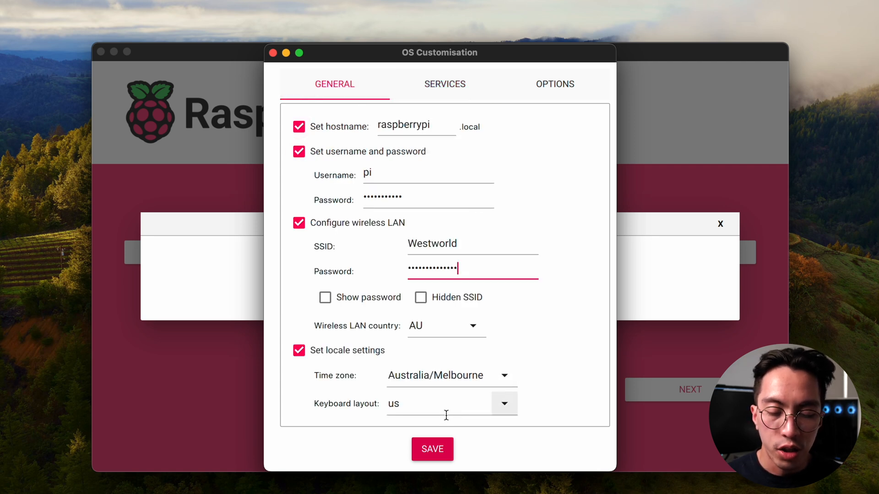
# Save the customisation, apply it, and confirm erasing the drive to start writing.
pyautogui.click(431, 449)
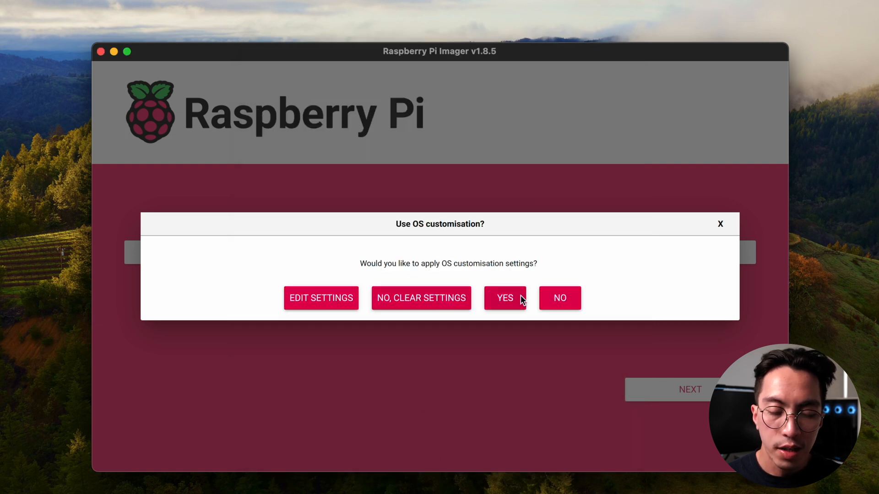
pyautogui.click(504, 297)
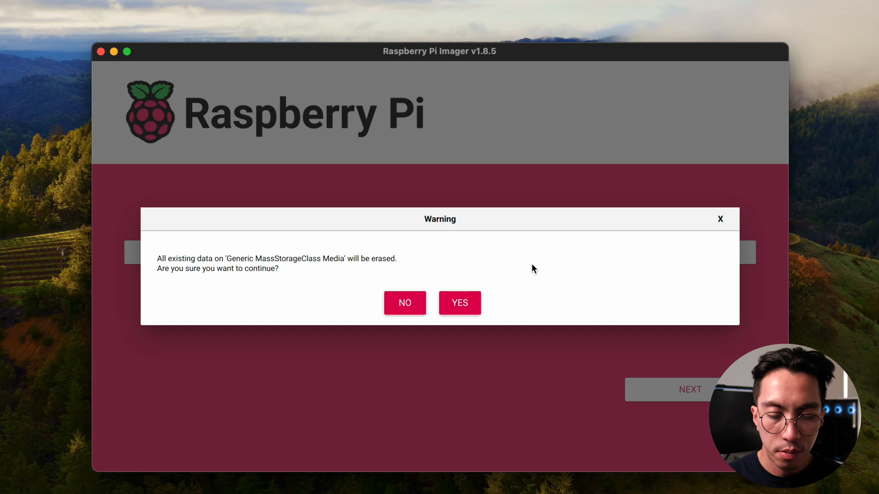
pyautogui.click(459, 303)
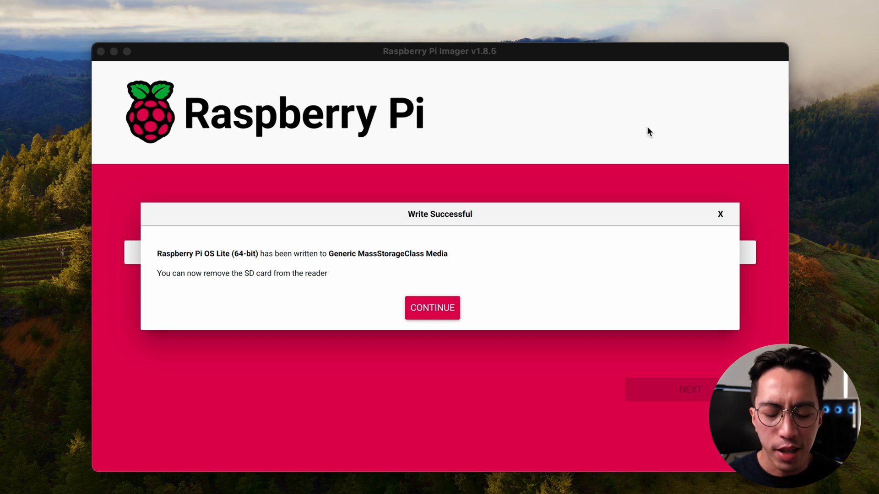
# Acknowledge the Write Successful notice for Raspberry Pi OS Lite (64-bit).
pyautogui.click(432, 308)
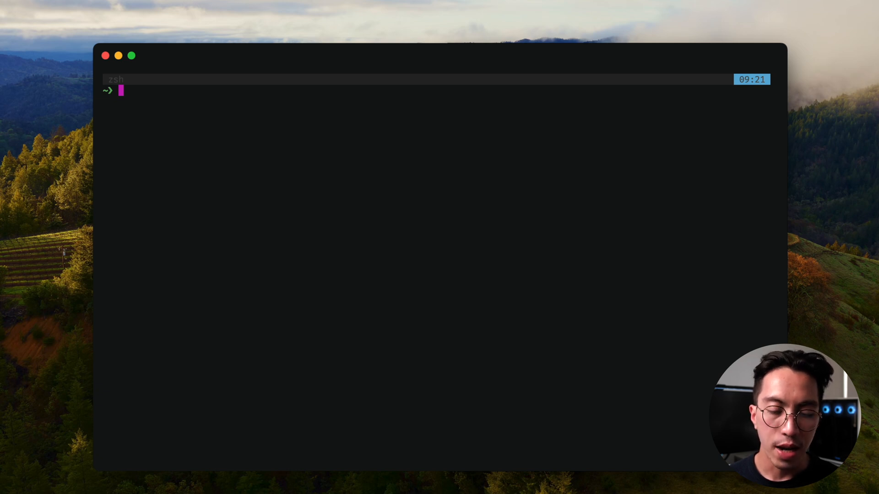
pyautogui.write('ping pihole.local')
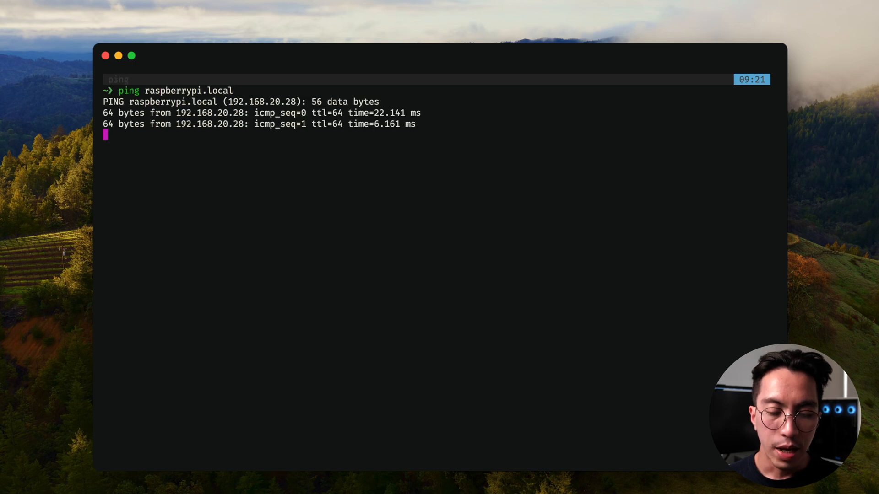
pyautogui.press('ctrl+c')
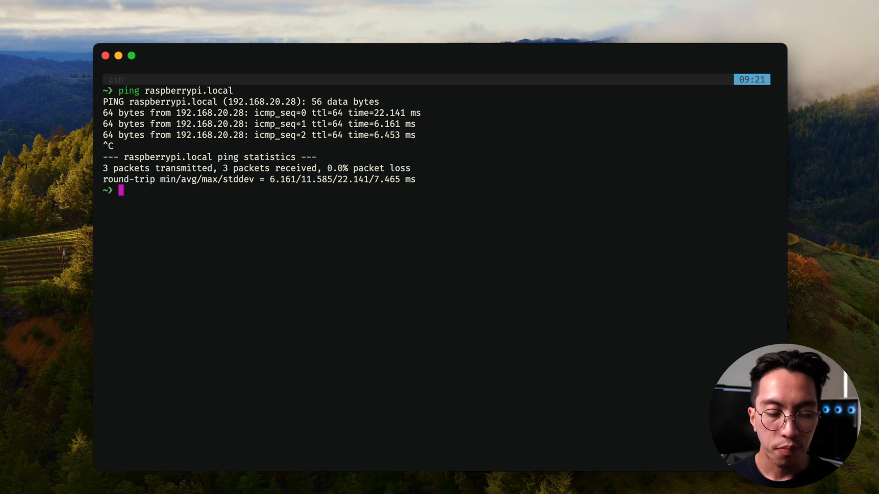
pyautogui.write('ssh pi@raspberrypi.local')
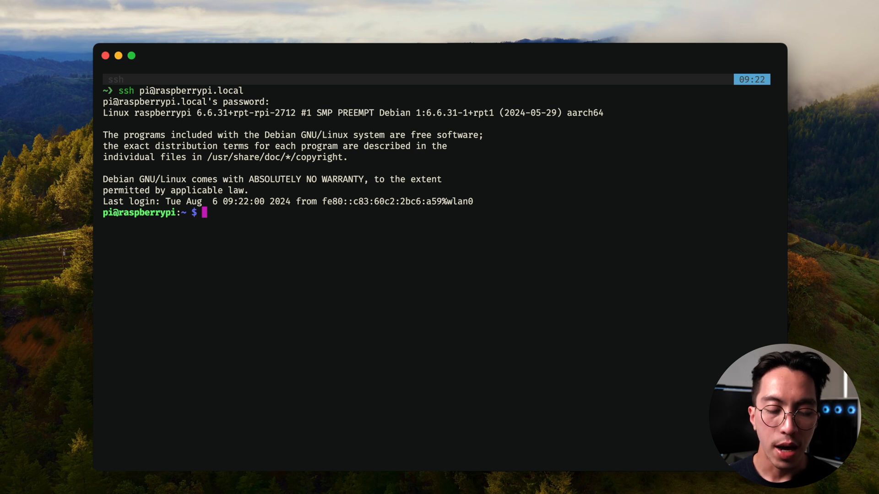
# Run ifconfig on the Pi showing wlan0 at 192.168.20.28, then start sudo apt update.
pyautogui.write('ifconfig')
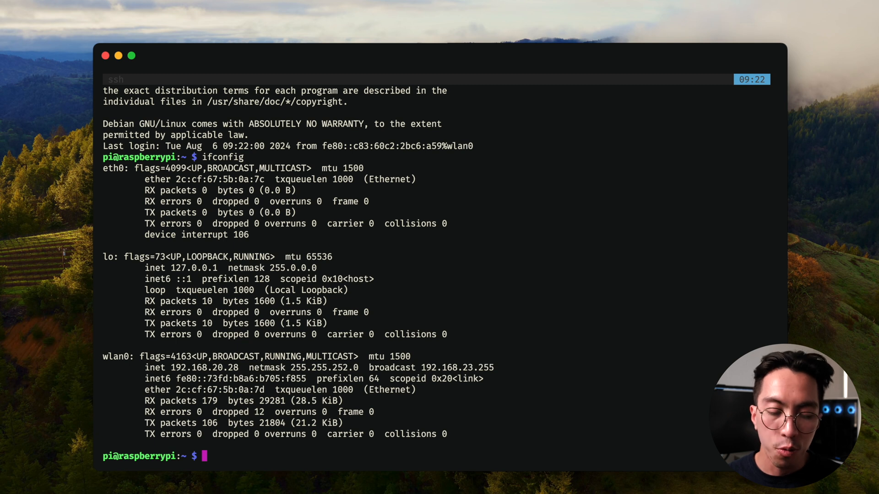
pyautogui.moveTo(475, 236)
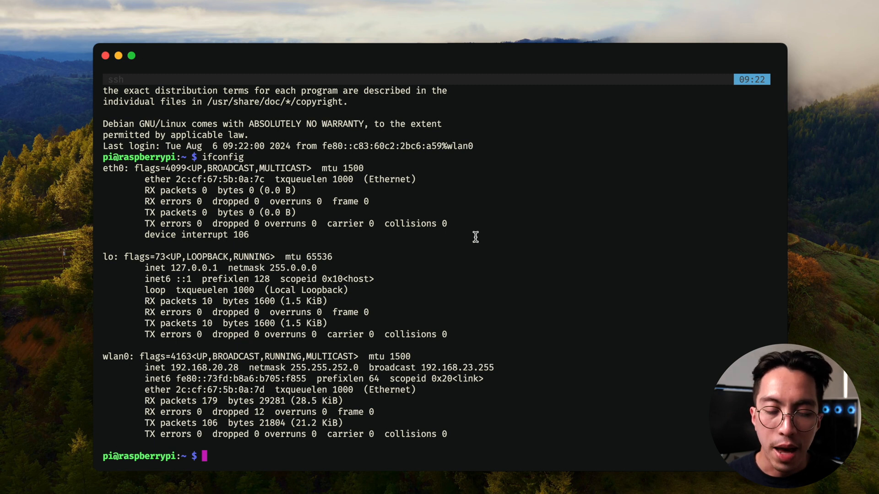
pyautogui.moveTo(214, 363)
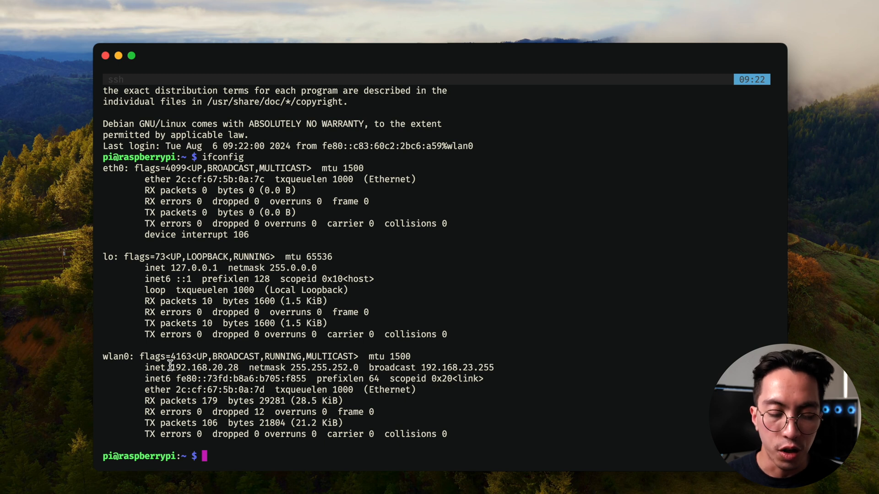
pyautogui.write('sudo apt up')
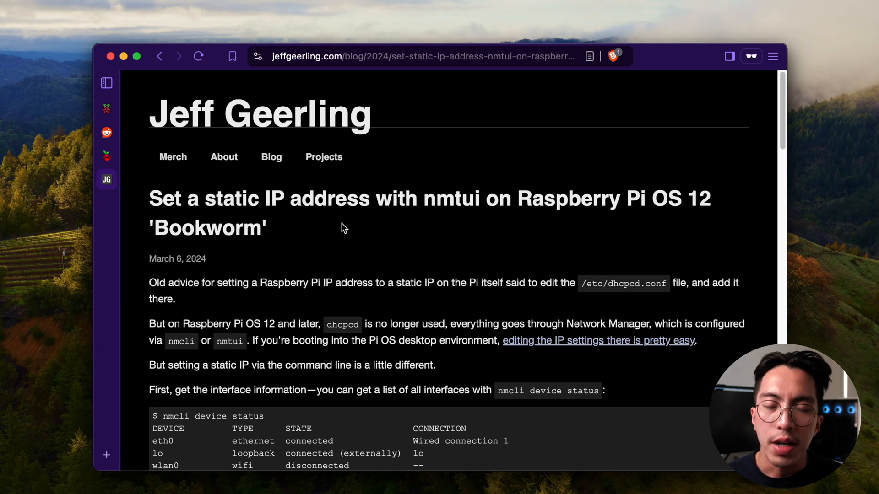
# Scroll through the Jeff Geerling nmtui static-IP article for Raspberry Pi OS Bookworm.
pyautogui.scroll(-3)
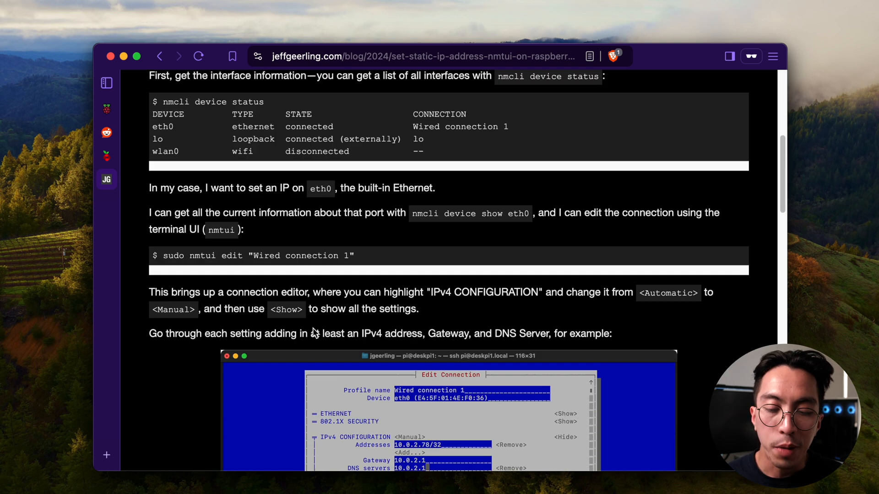
pyautogui.scroll(-3)
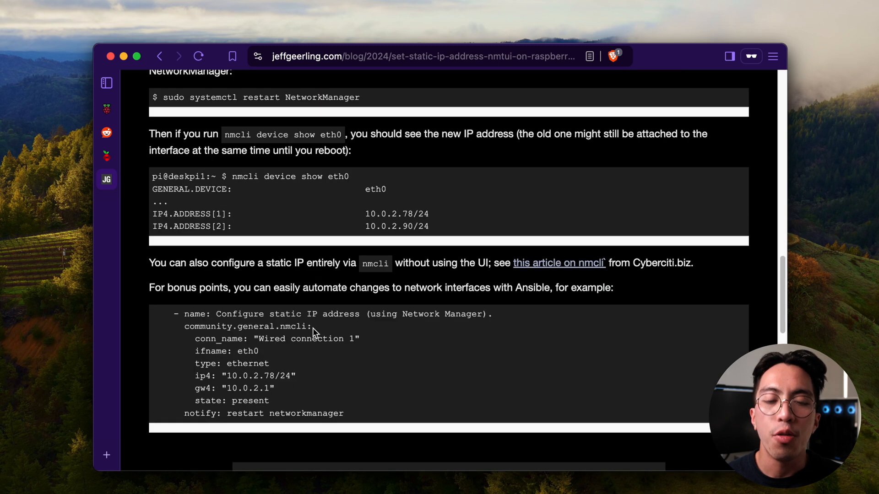
pyautogui.scroll(-3)
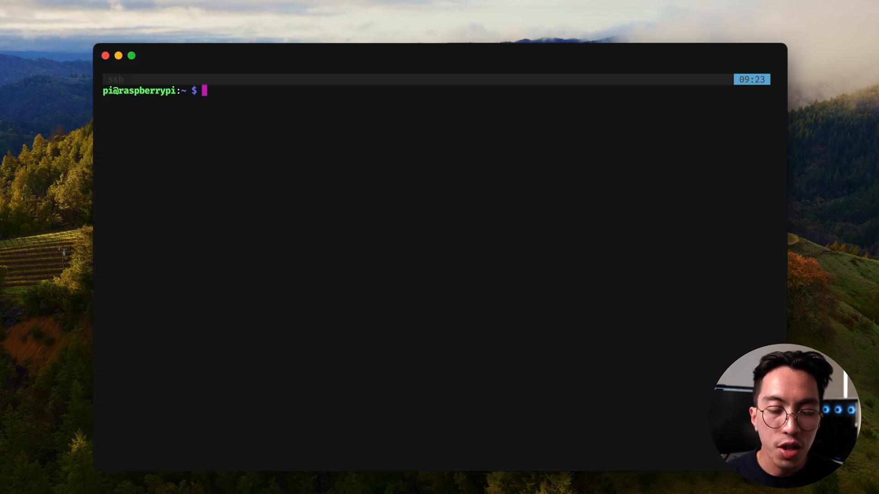
# Check nmcli device status, then in nmtui set the preconfigured connection to manual IPv4 192.168.20.28, gateway/DNS 192.168.20.1, and save.
pyautogui.write('nmcli devic')
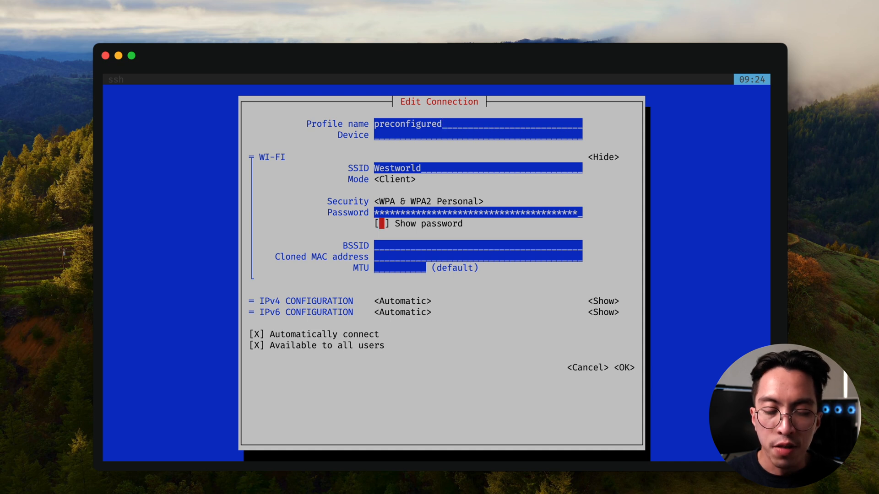
pyautogui.click(401, 301)
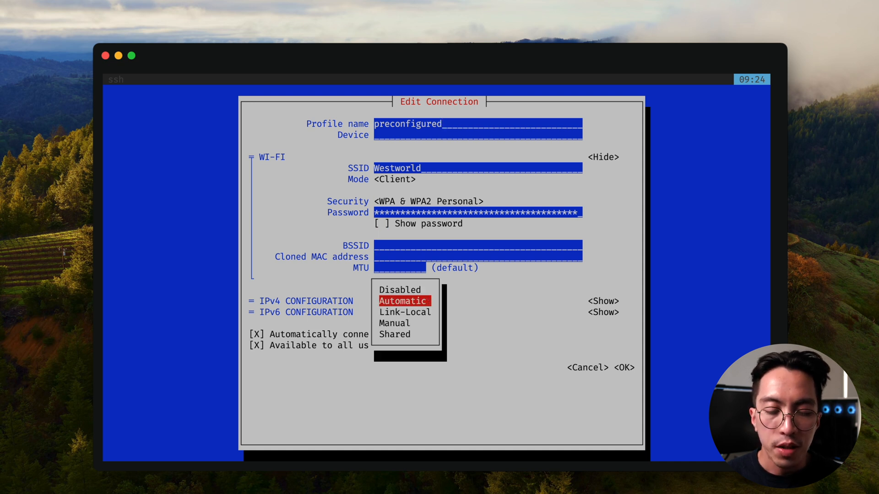
pyautogui.click(393, 323)
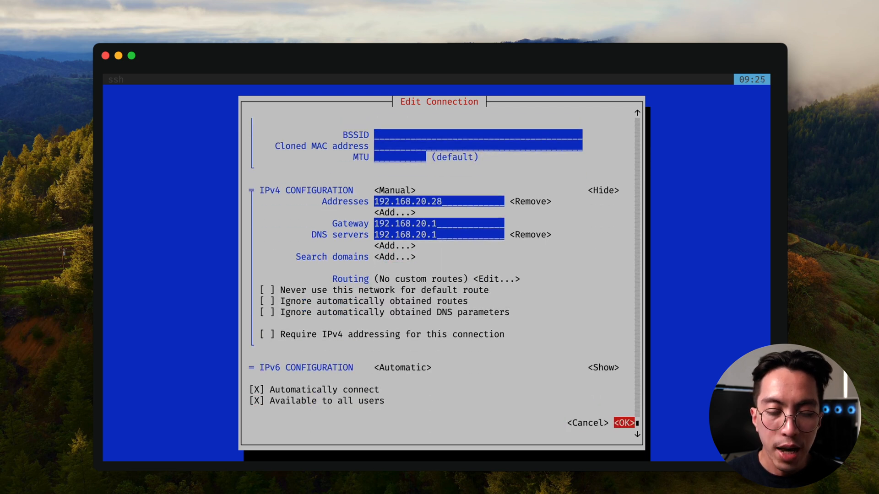
pyautogui.click(623, 423)
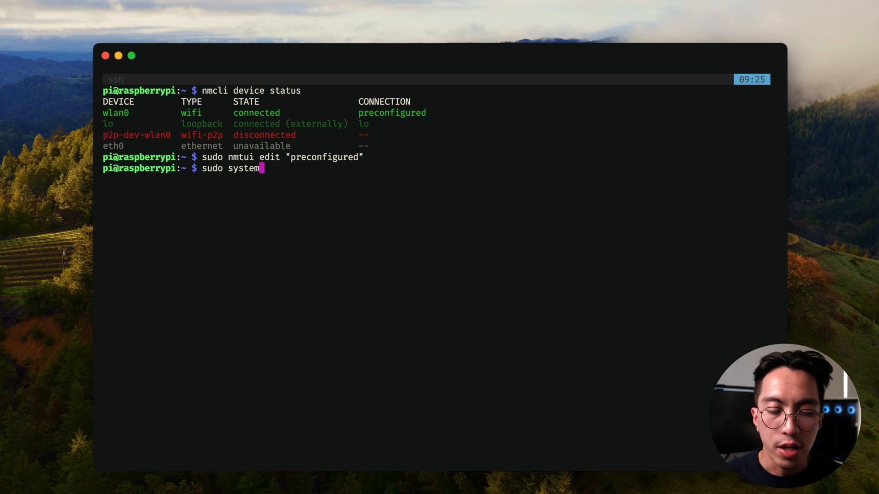
# Restart NetworkManager and show wlan0 reporting 192.168.20.28/24 with gateway 192.168.20.1.
pyautogui.write('ctl restart Net')
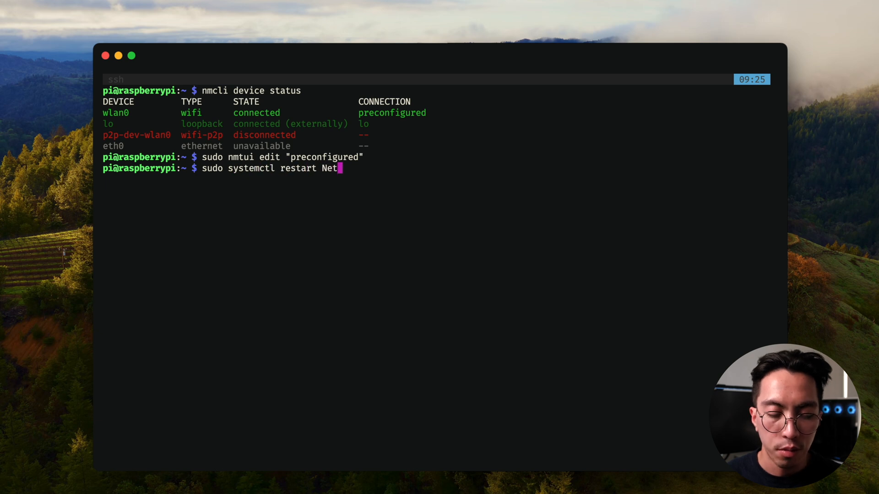
pyautogui.press('Enter')
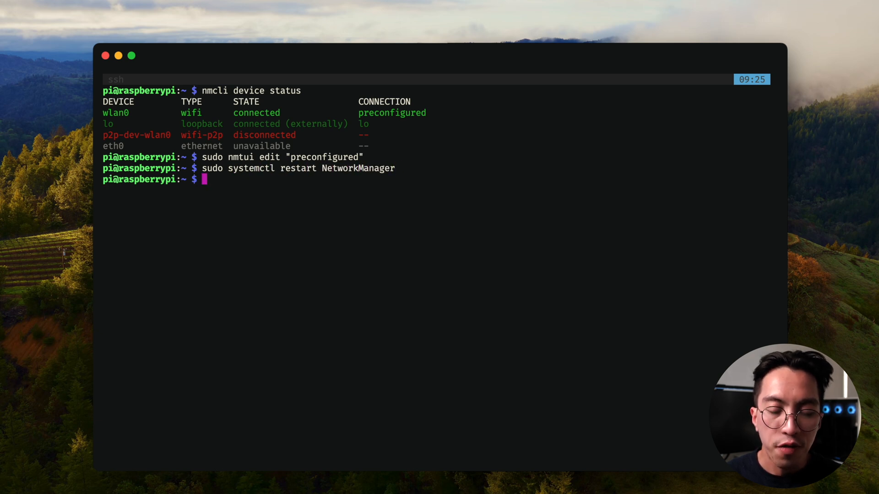
pyautogui.write('nmcli device show wlan0')
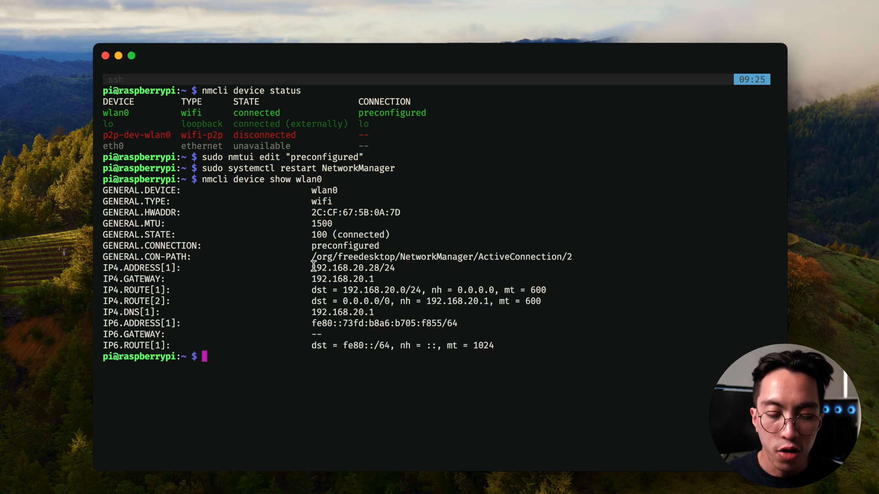
pyautogui.moveTo(595, 226)
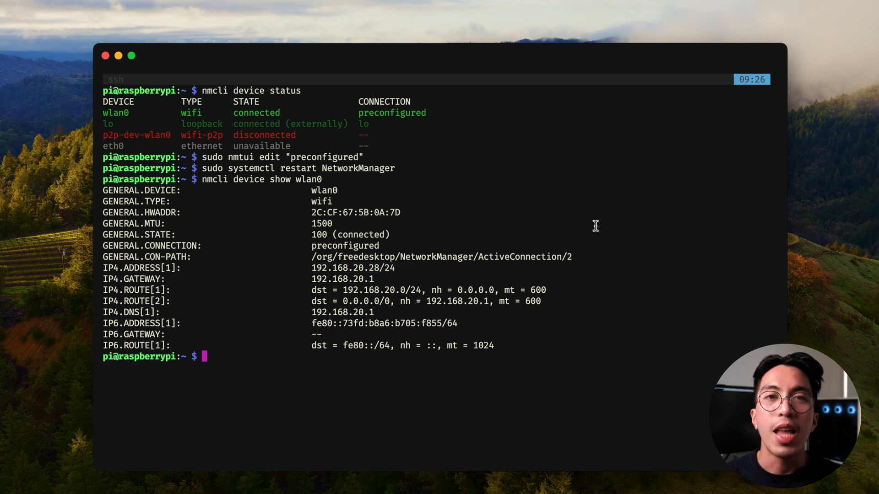
# Reboot the Pi, reconnect via SSH, and confirm with ifconfig that wlan0 kept 192.168.20.28.
pyautogui.write('sudo reboot')
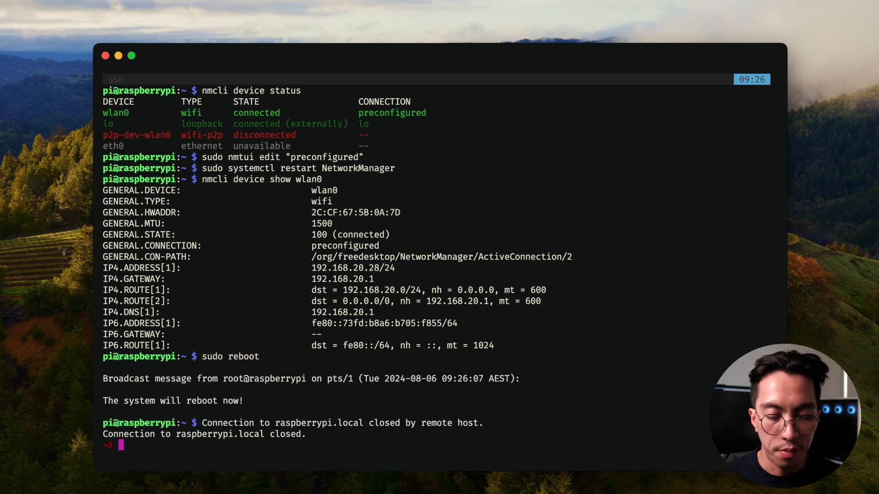
pyautogui.write('ssh pi@raspberrypi.local')
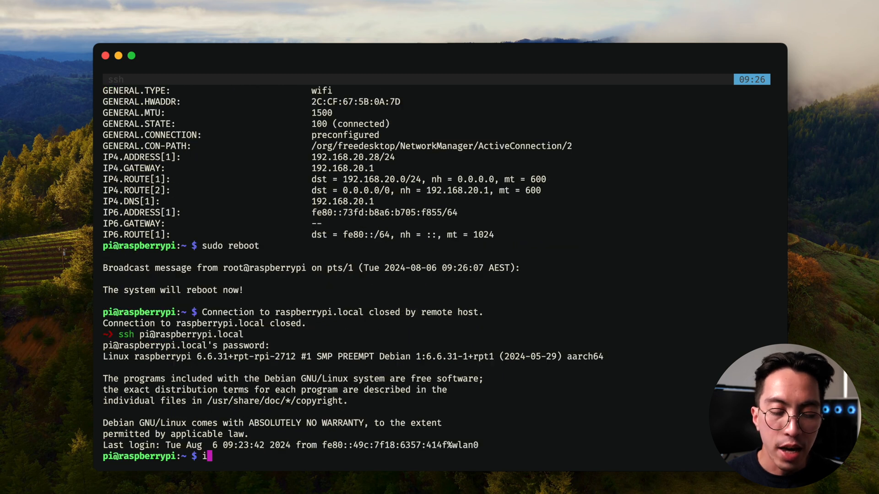
pyautogui.write('fconfig')
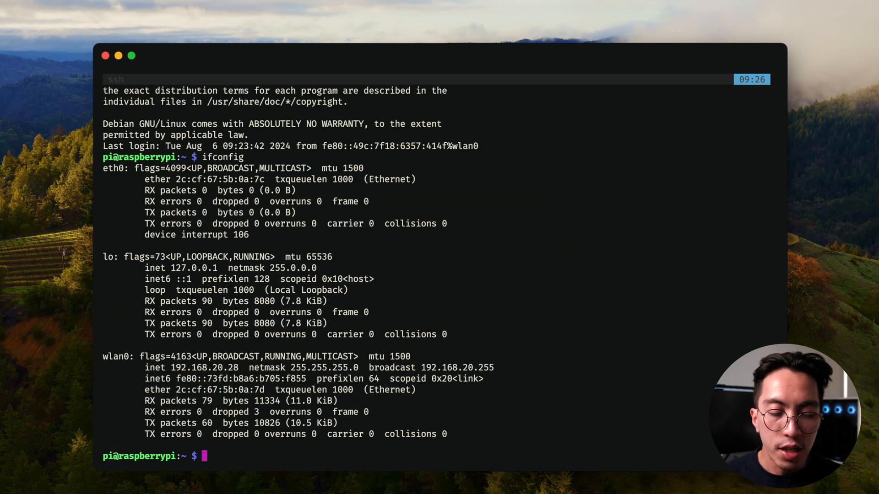
pyautogui.doubleClick(201, 367)
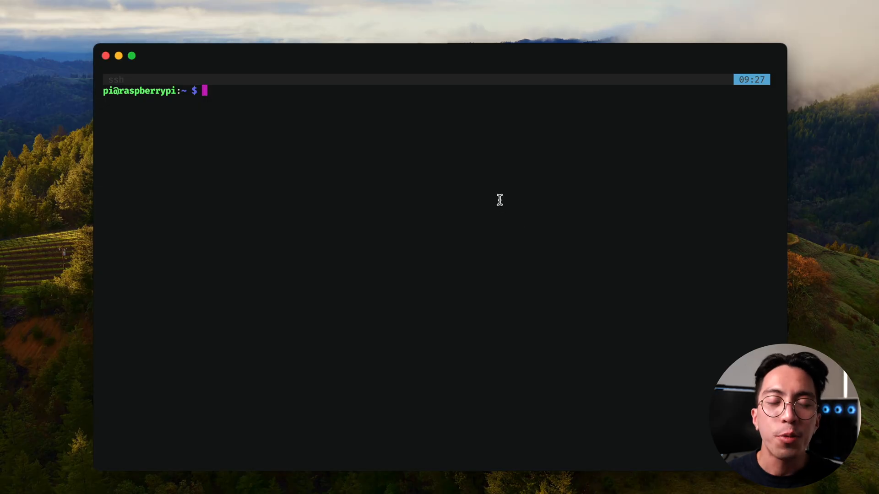
# Change the pi user's password with passwd, then exit the SSH session.
pyautogui.write('passwd')
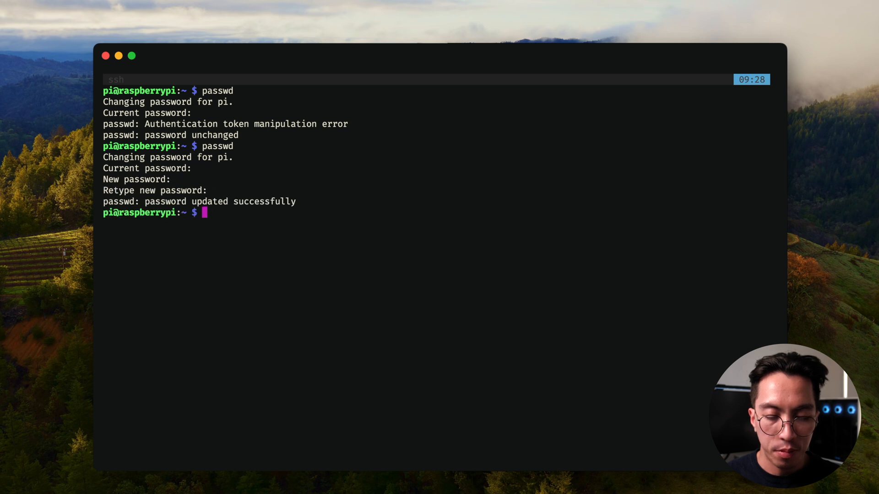
pyautogui.write('exit')
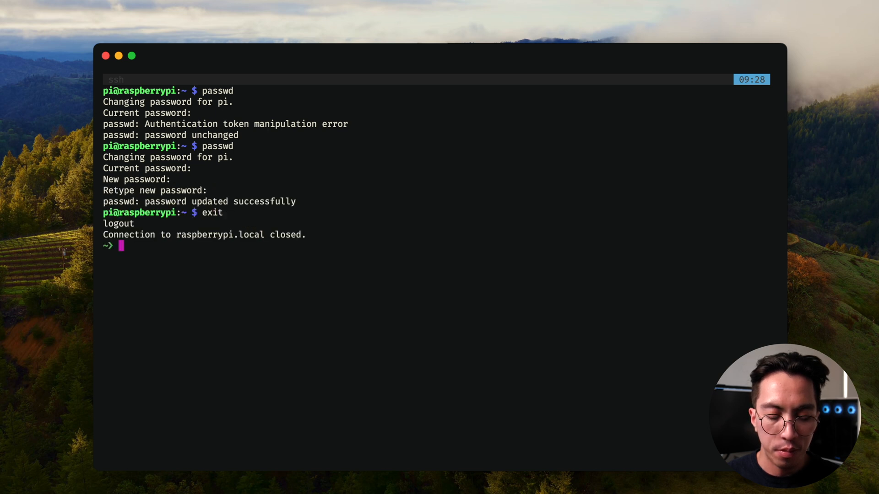